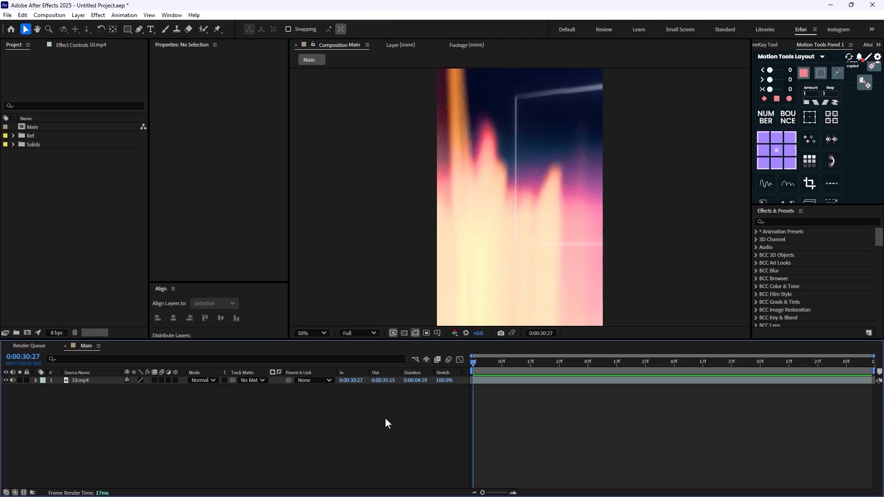
pyautogui.moveTo(376, 438)
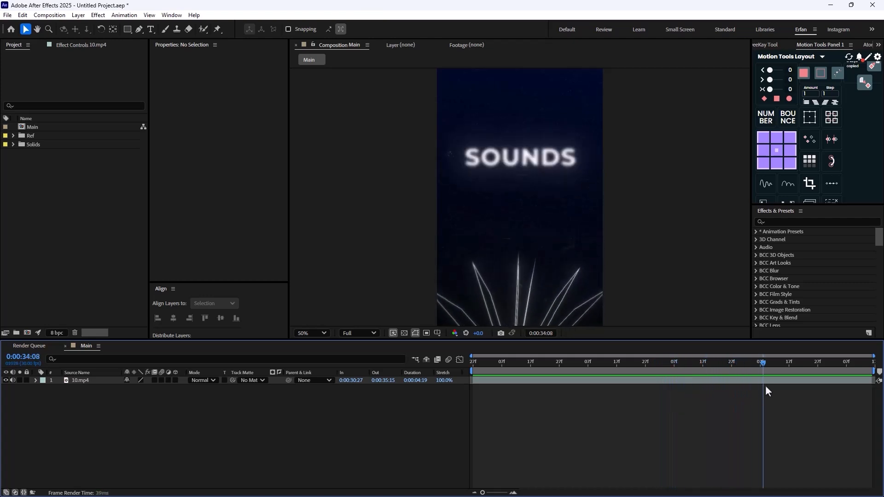
# Step: Draw a white rectangle above 10.mp4, creating Shape Layer 1
pyautogui.click(535, 362)
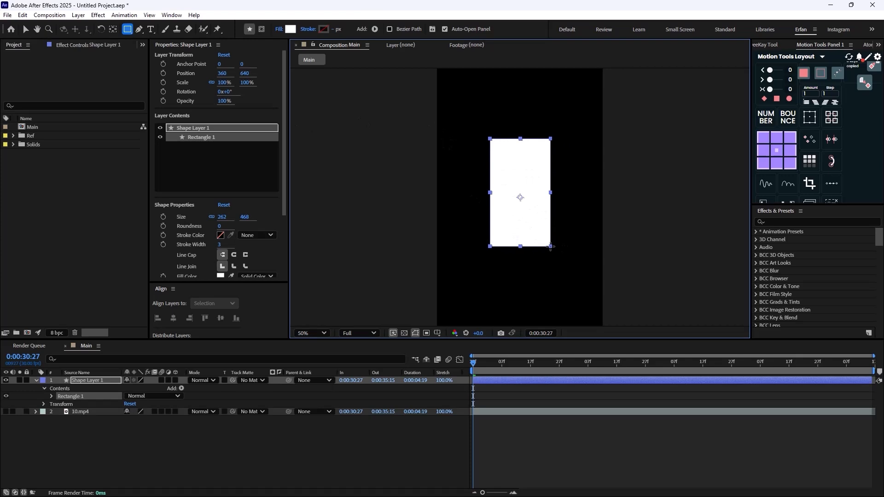
# Step: Make Shape Layer 1 3D, move its anchor to the left edge, and hide 10.mp4
pyautogui.click(213, 302)
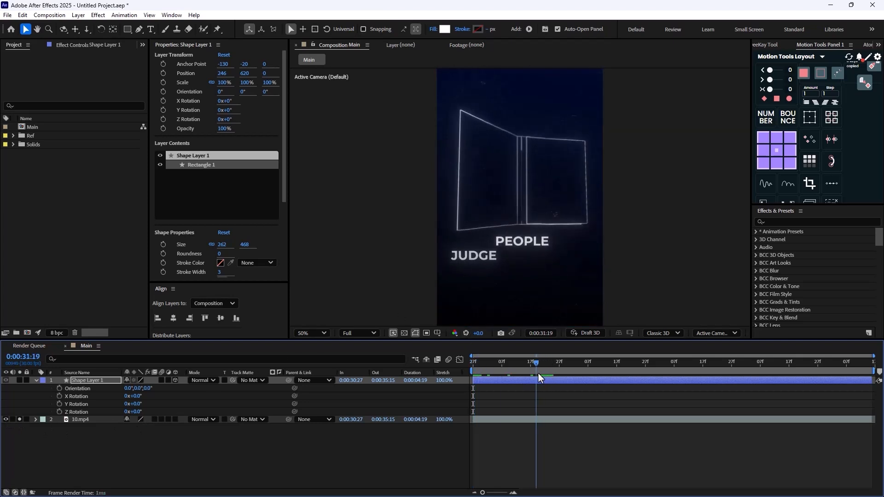
pyautogui.moveTo(535, 362); pyautogui.dragTo(653, 361)
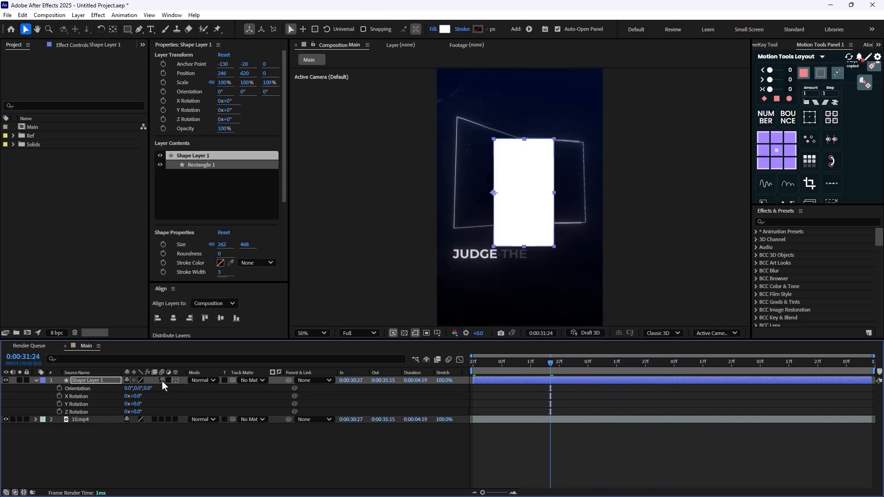
pyautogui.press('ctrl+d')
pyautogui.write('an')
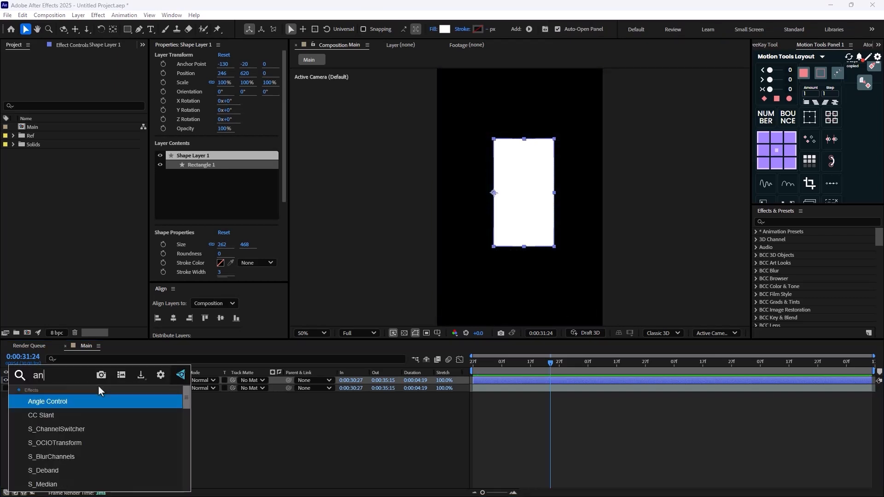
# Step: Apply Angle Control to Shape Layer 1 and duplicate it into Shape Layer 2
pyautogui.doubleClick(47, 401)
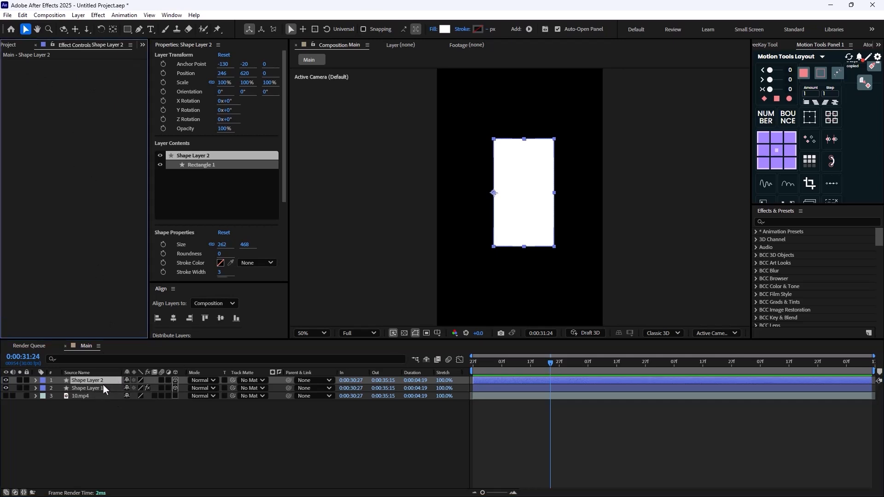
pyautogui.click(87, 388)
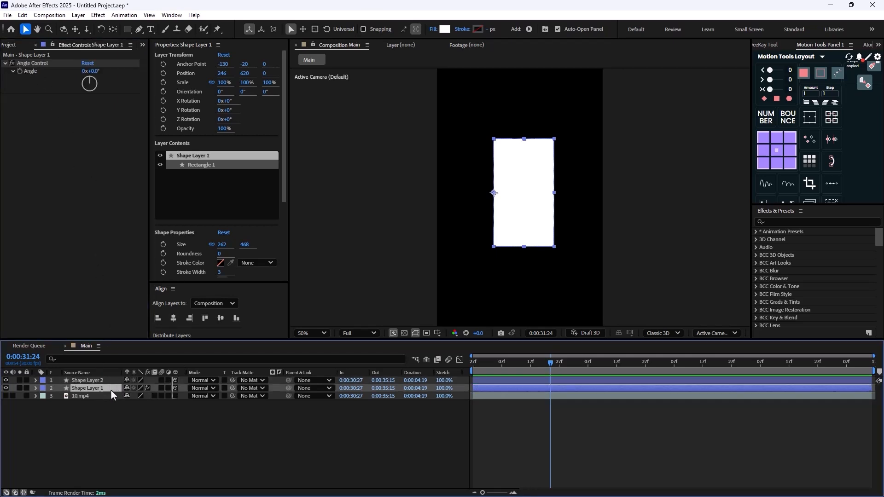
pyautogui.click(87, 380)
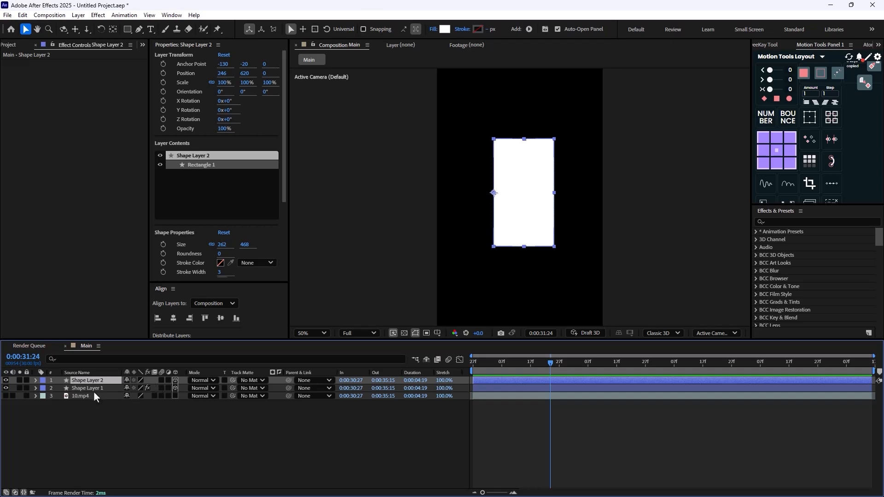
# Step: Pick-whip Shape Layer 2's Y Rotation expression to Shape Layer 1's Angle Control
pyautogui.click(87, 389)
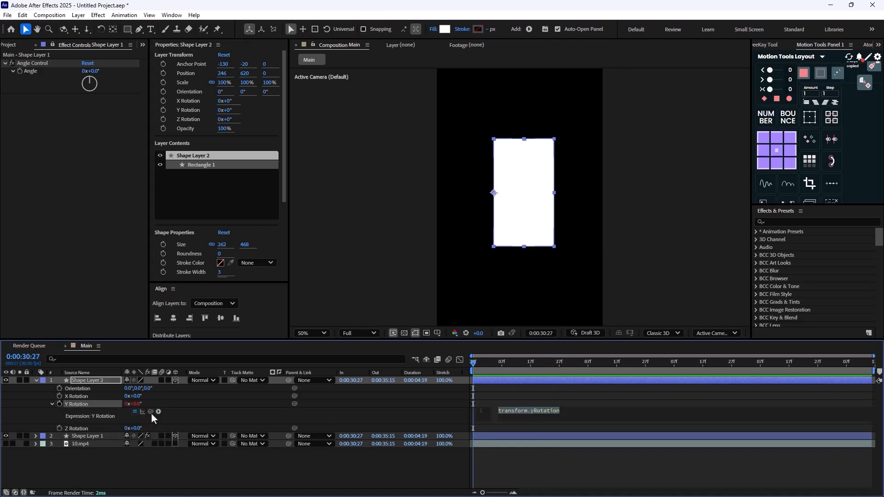
pyautogui.moveTo(150, 412); pyautogui.dragTo(103, 254)
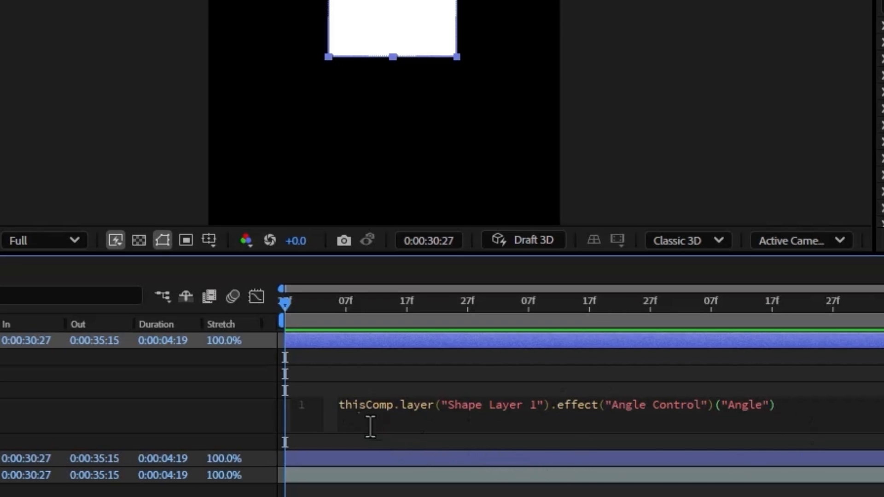
# Step: Prefix the Y Rotation expression with thisComp.layer(index + 1).transform.yRotation +
pyautogui.click(338, 405)
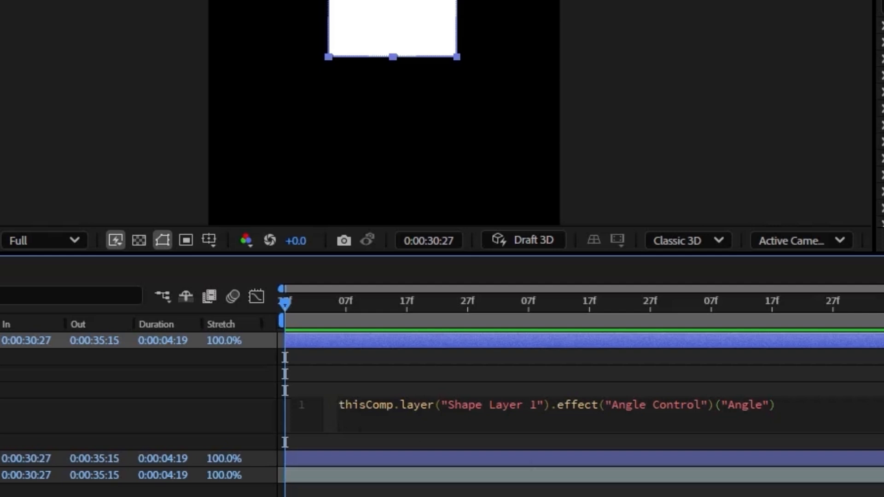
pyautogui.write('thisComp')
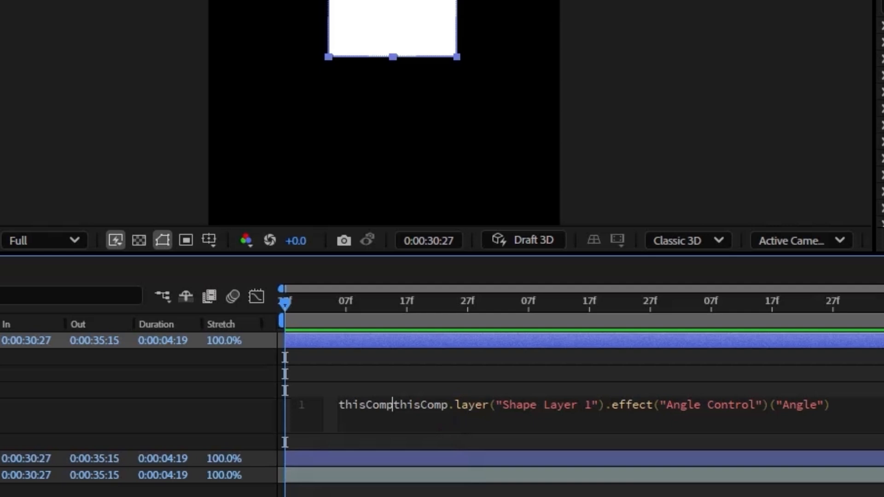
pyautogui.write('.layer(')
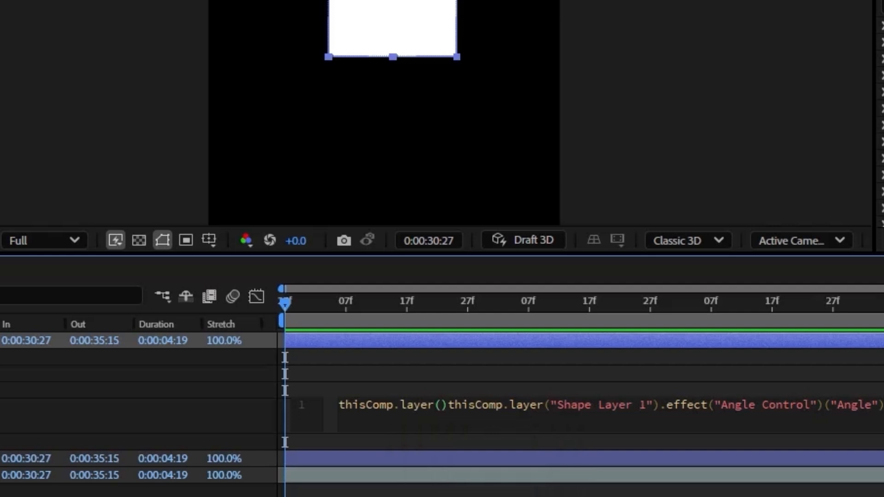
pyautogui.write('index')
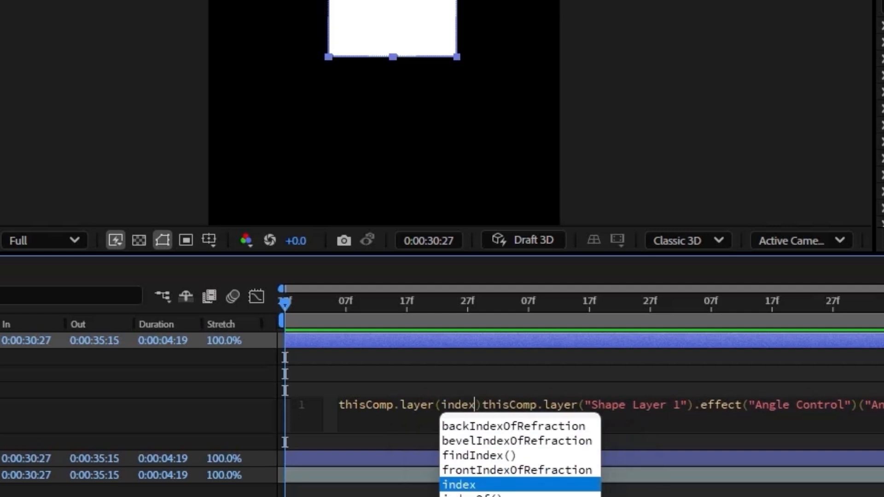
pyautogui.write('+')
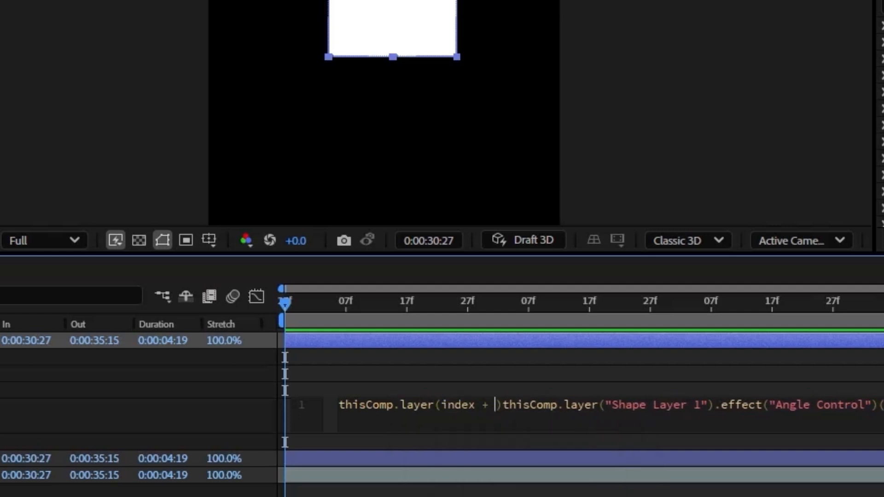
pyautogui.write('1')
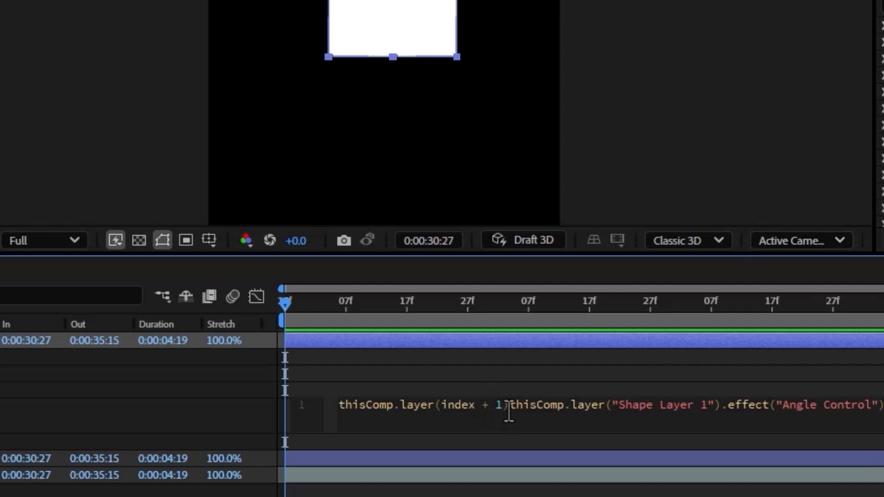
pyautogui.write('.')
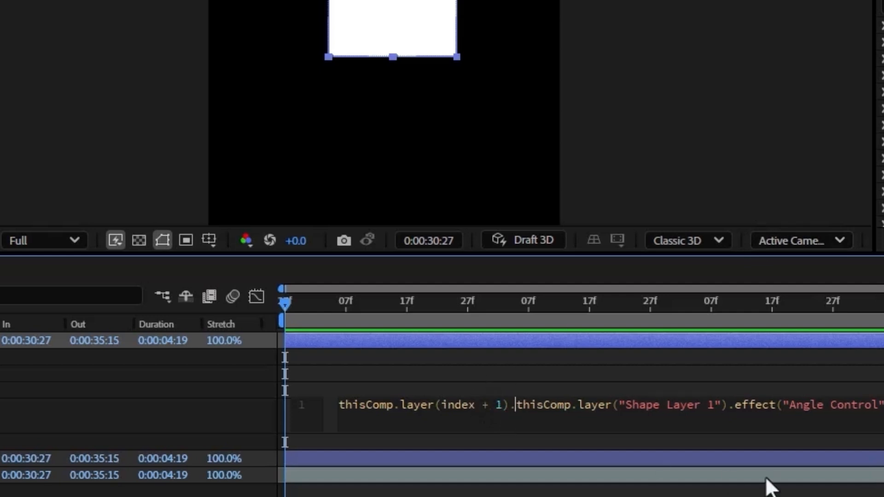
pyautogui.write('transform.yRotation')
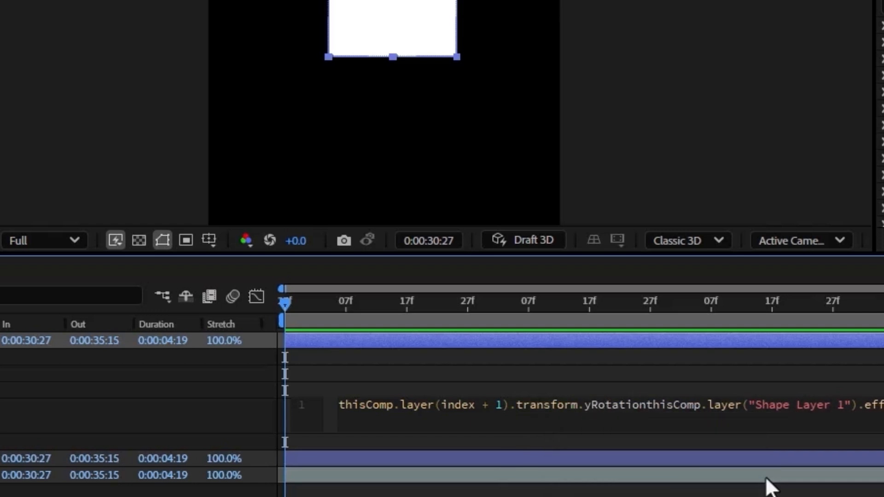
pyautogui.write('+')
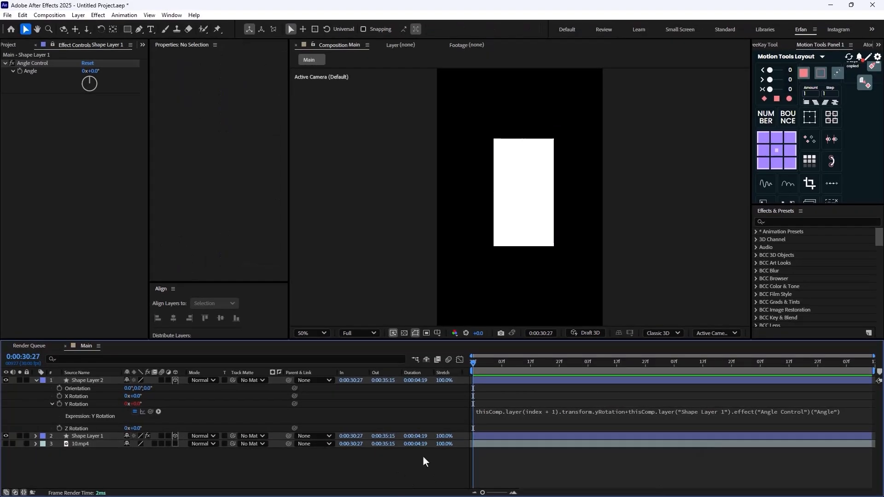
# Step: Extend the next-layer-plus-Angle expression across ten page layers and keyframe the Angle
pyautogui.click(87, 436)
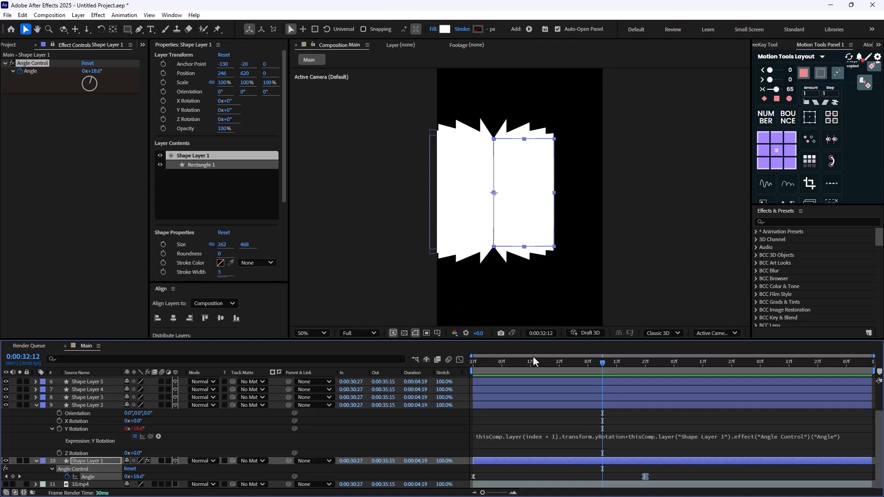
pyautogui.moveTo(643, 344)
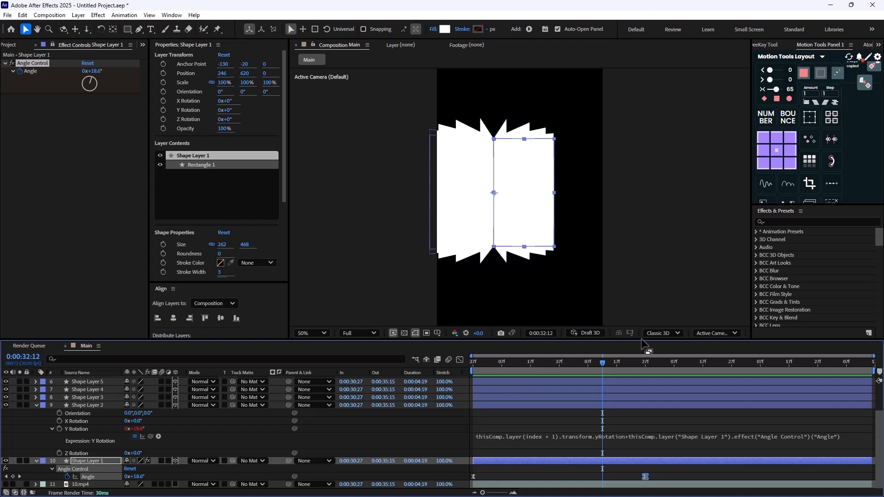
# Step: Switch the Main composition renderer from Classic 3D to Advanced 3D
pyautogui.click(660, 333)
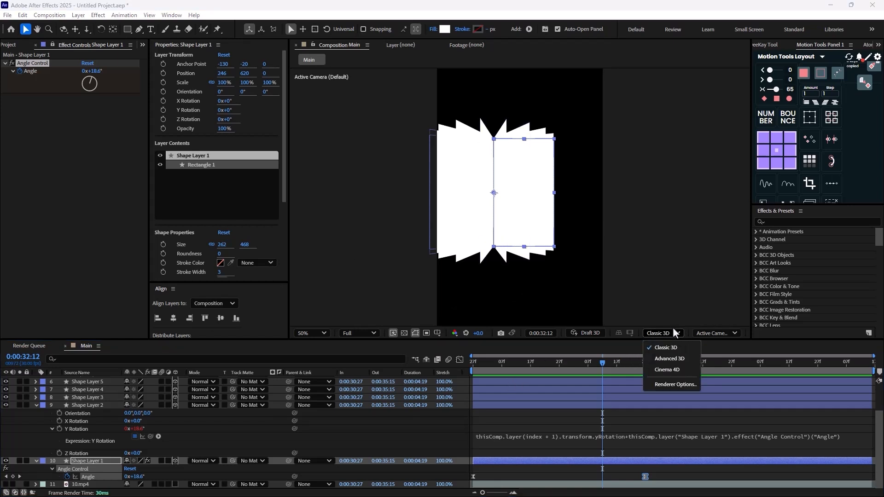
pyautogui.click(669, 358)
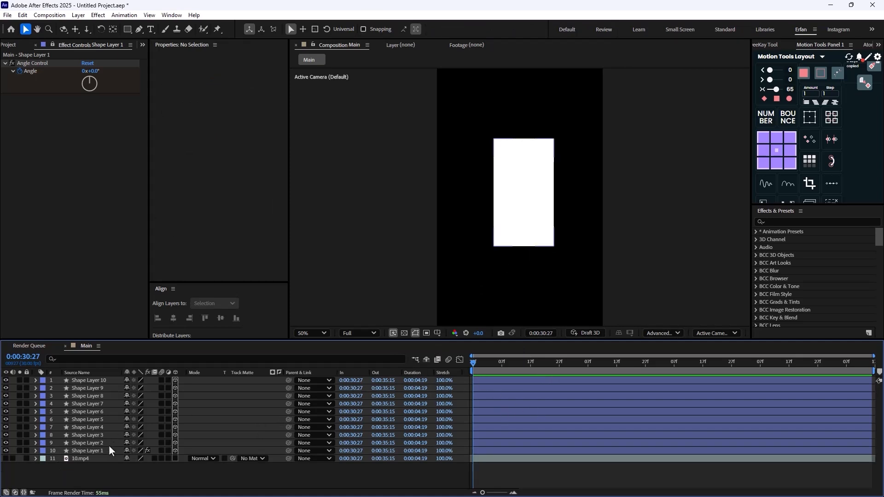
pyautogui.moveTo(143, 427)
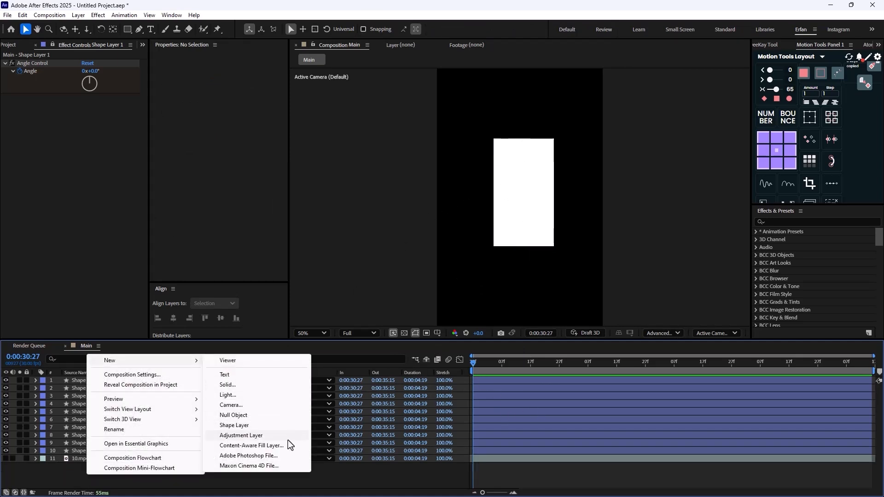
# Step: Add a new null object and rename it Book Controller
pyautogui.click(233, 414)
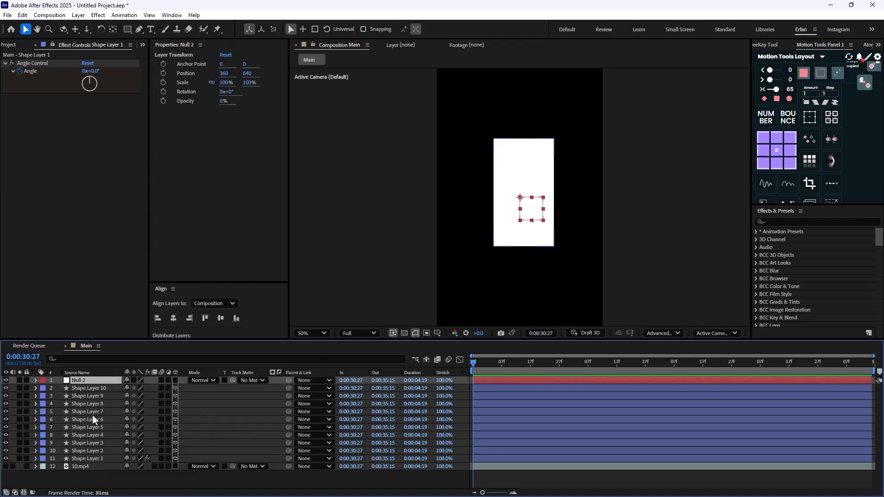
pyautogui.doubleClick(78, 379)
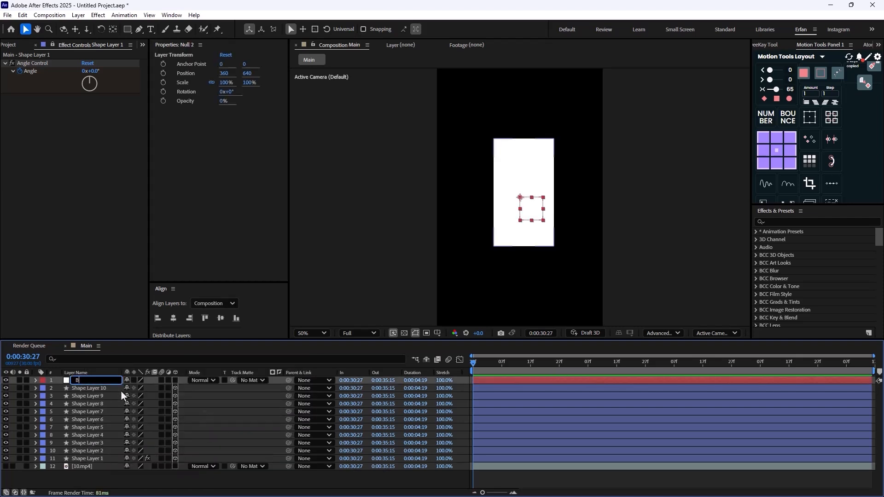
pyautogui.write('Book Controller')
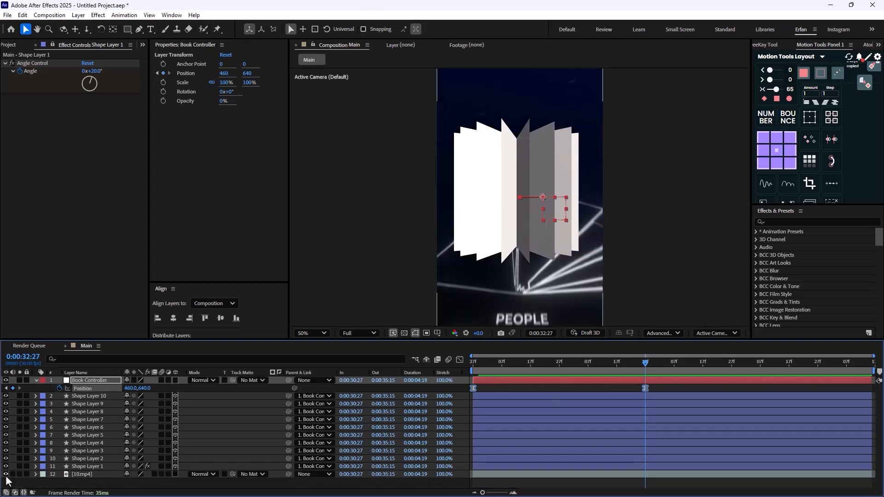
# Step: Scrub the current-time indicator to preview the book animation, then return toward the start
pyautogui.click(640, 361)
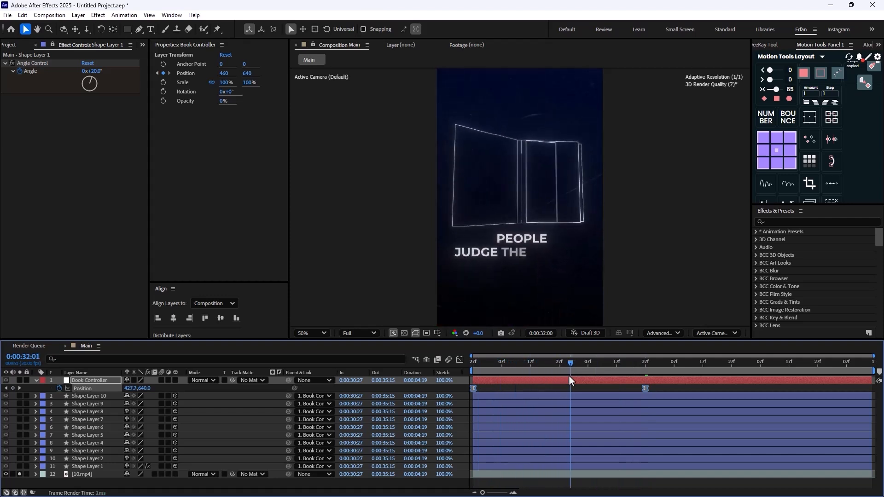
pyautogui.moveTo(569, 361); pyautogui.dragTo(647, 361)
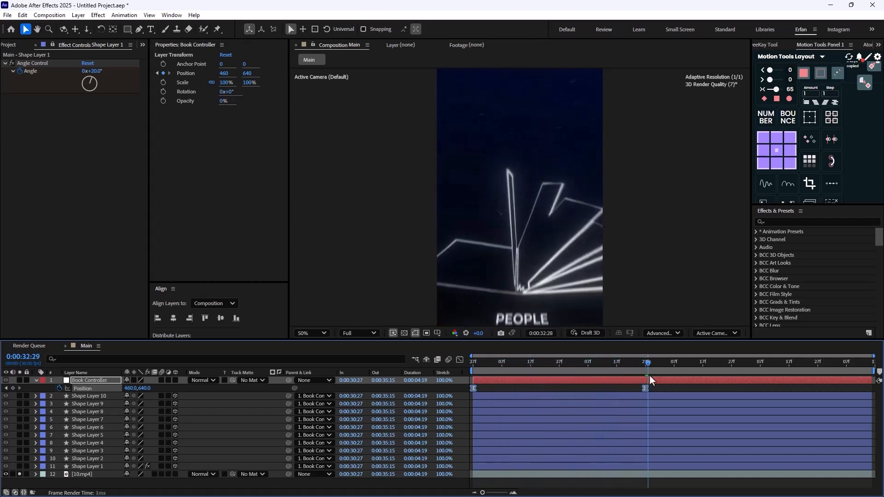
pyautogui.click(547, 362)
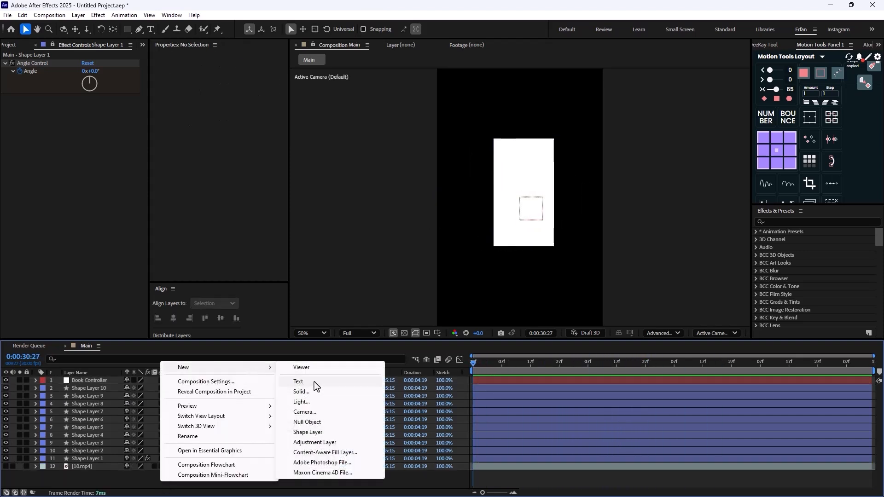
pyautogui.moveTo(327, 422)
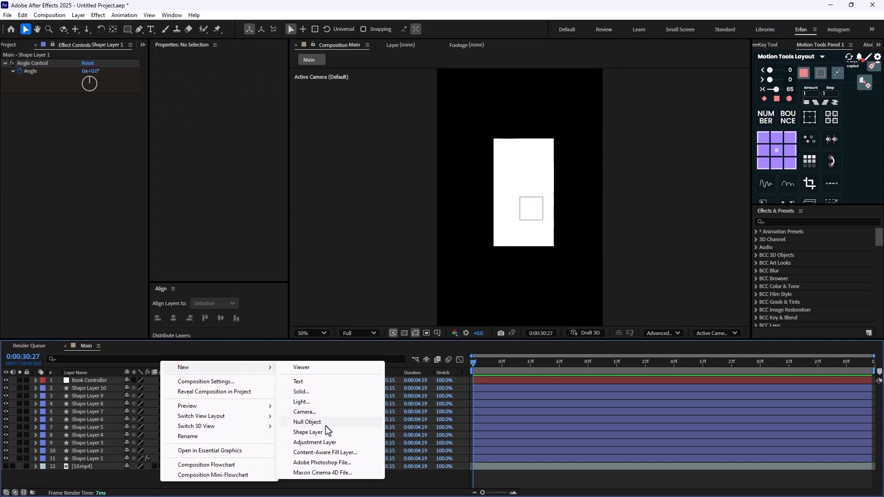
pyautogui.moveTo(314, 432)
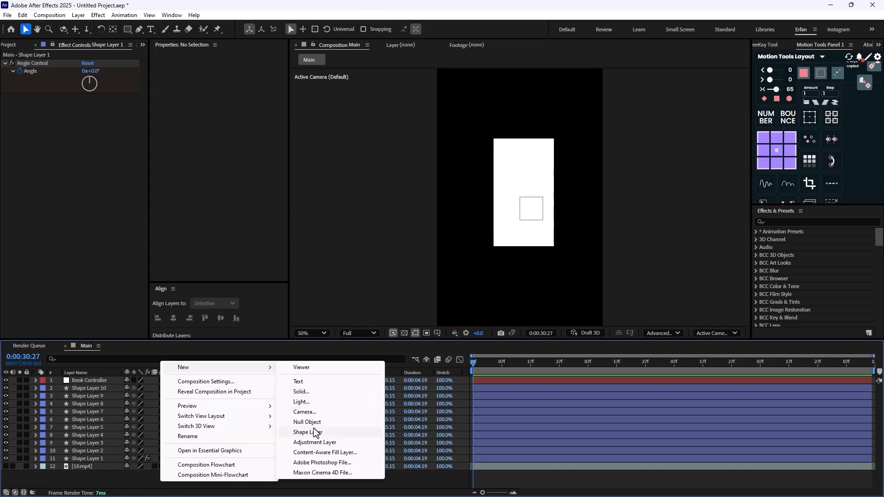
# Step: Add the Master Controller null and select Book Controller to parent it
pyautogui.click(307, 421)
pyautogui.write('Master Controller')
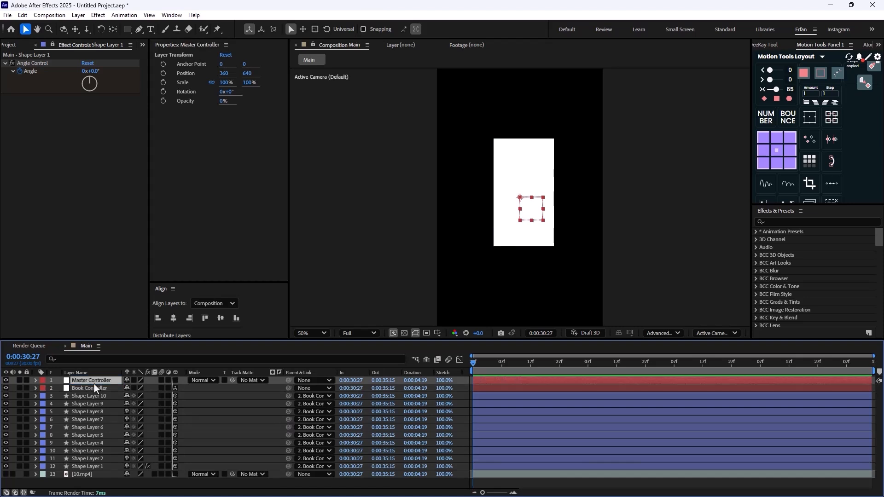
pyautogui.click(89, 388)
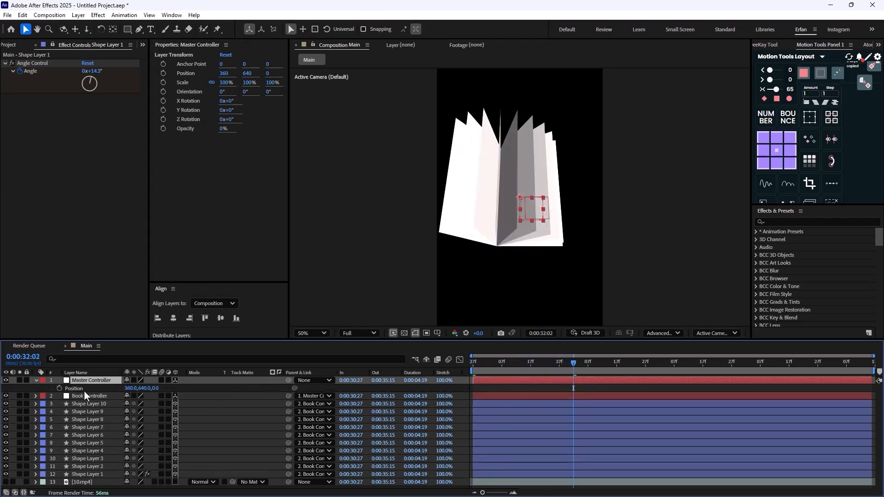
# Step: Keyframe Master Controller's Position and Book Controller's X Rotation to about -100° so the book tilts back
pyautogui.click(685, 361)
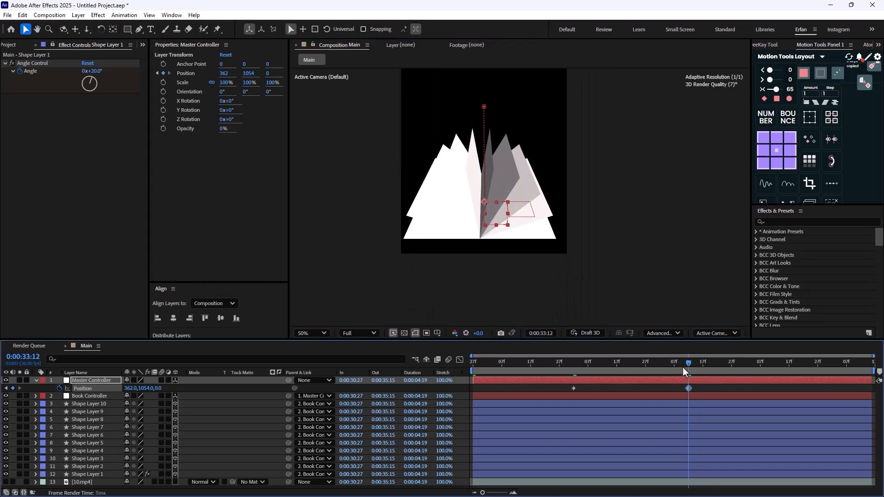
pyautogui.click(89, 396)
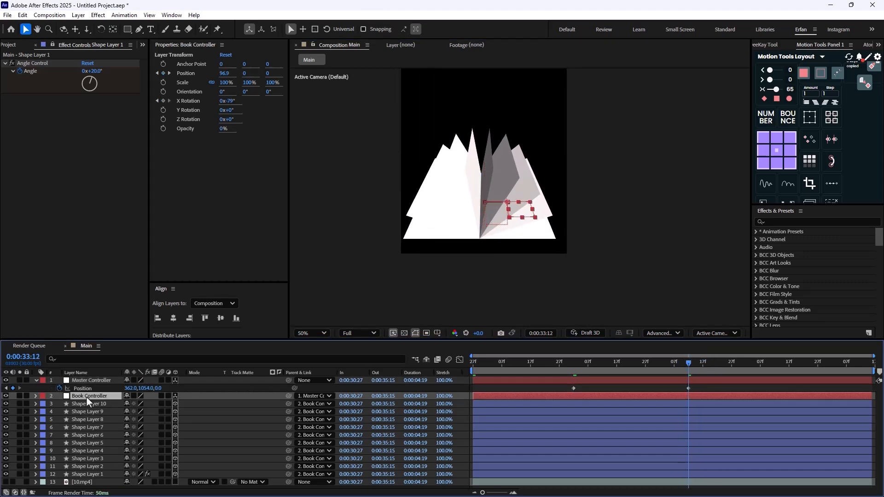
pyautogui.click(34, 394)
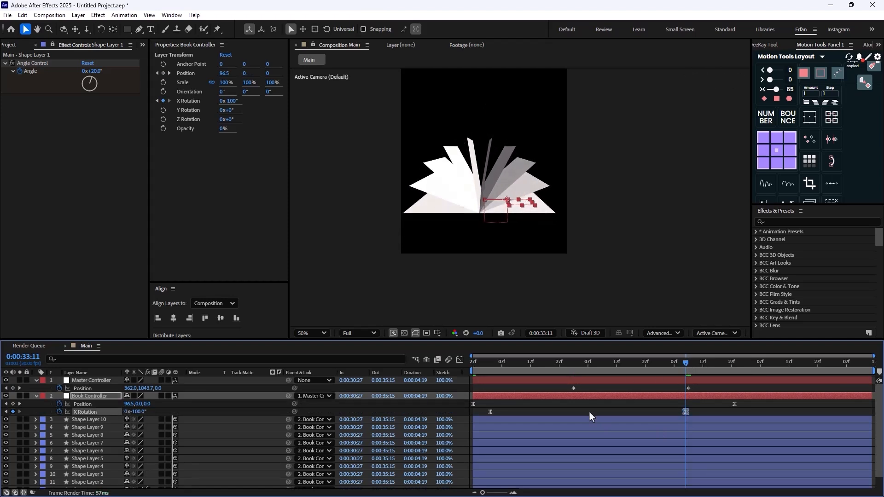
pyautogui.click(699, 362)
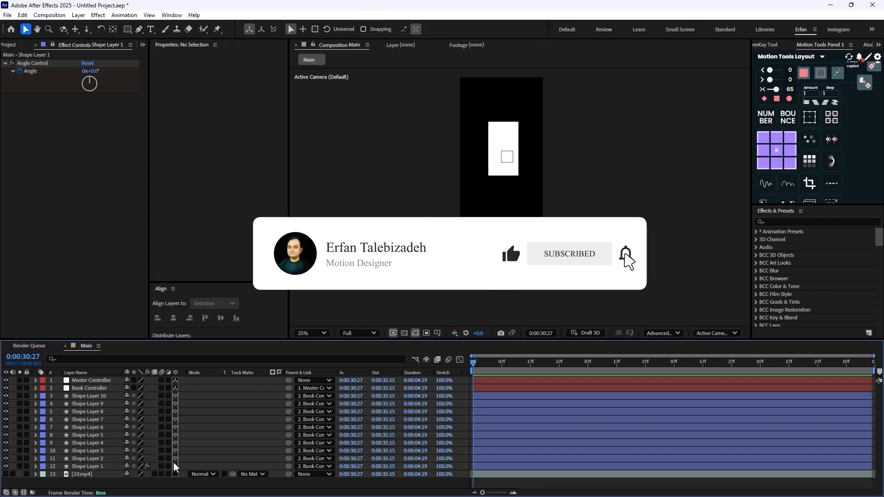
pyautogui.moveTo(637, 239)
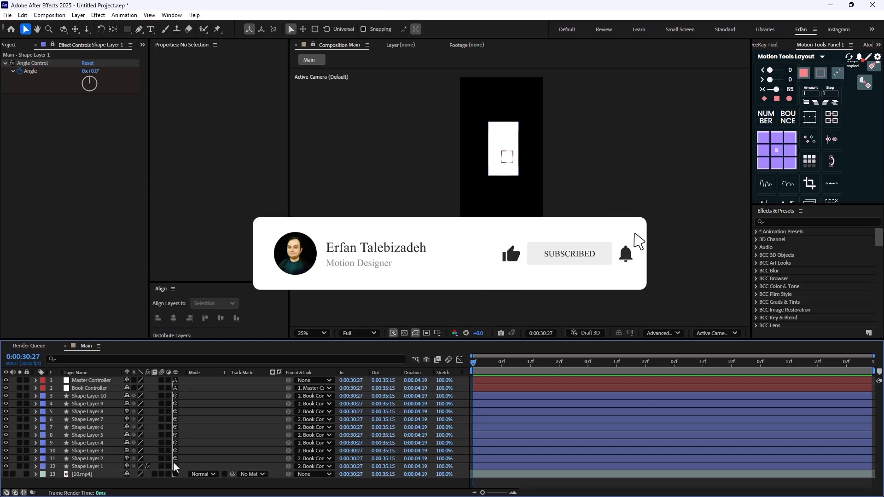